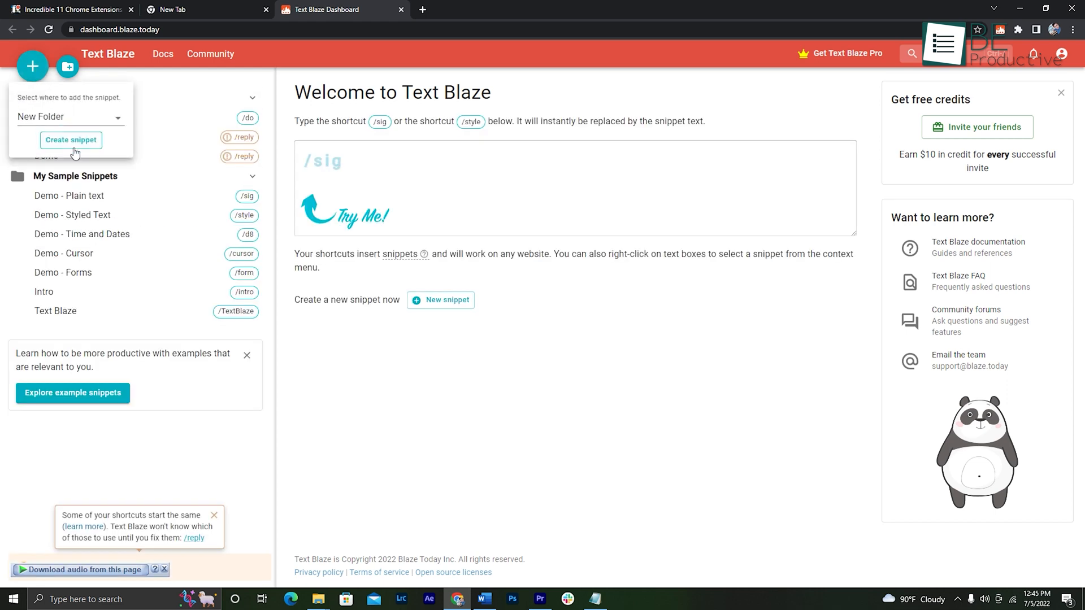
# Create a Text Blaze snippet with a paragraph about Text Blaze under the /reply shortcut.
pyautogui.click(70, 139)
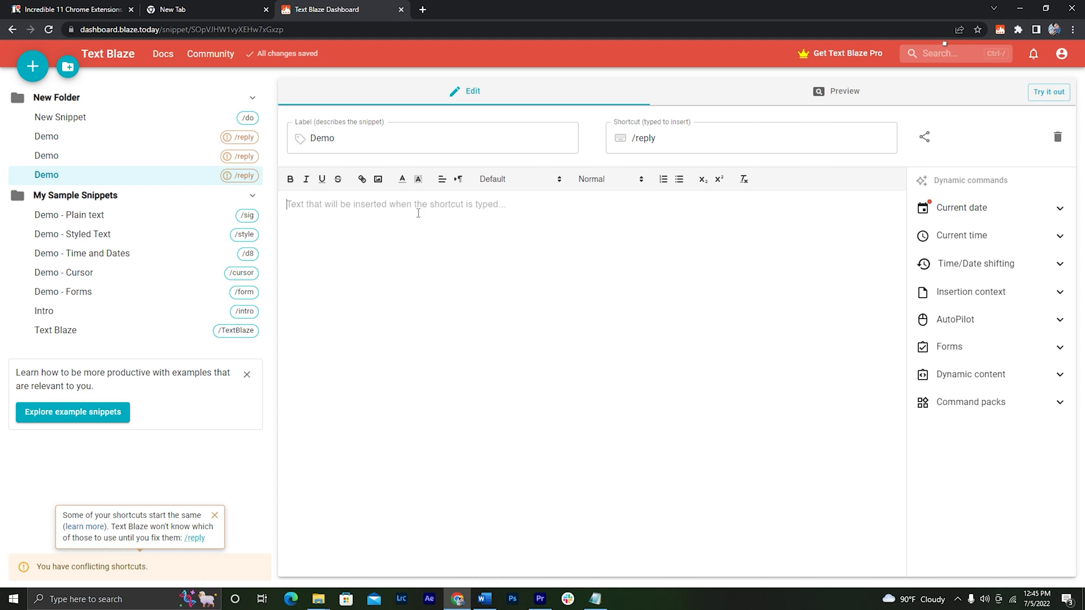
pyautogui.write("First on our list is Text Blaze which eliminates repetitive typing, so you don't have to write the same words and emails repeatedly. For example, go to the extension, and click on this new snippet button. Now give it a name, type a shortcut and enter your texts here.")
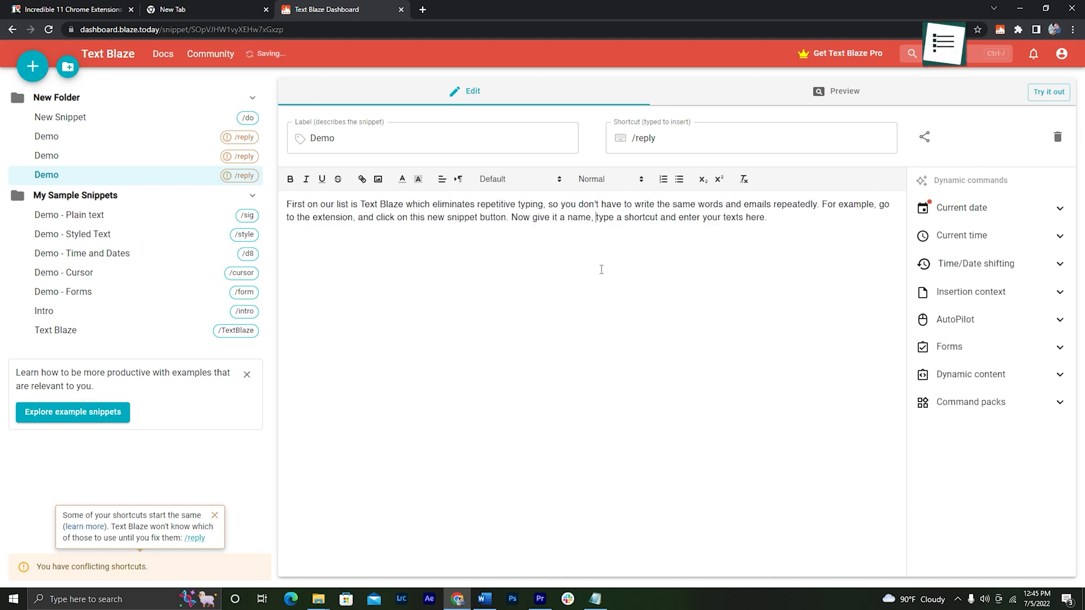
pyautogui.click(477, 9)
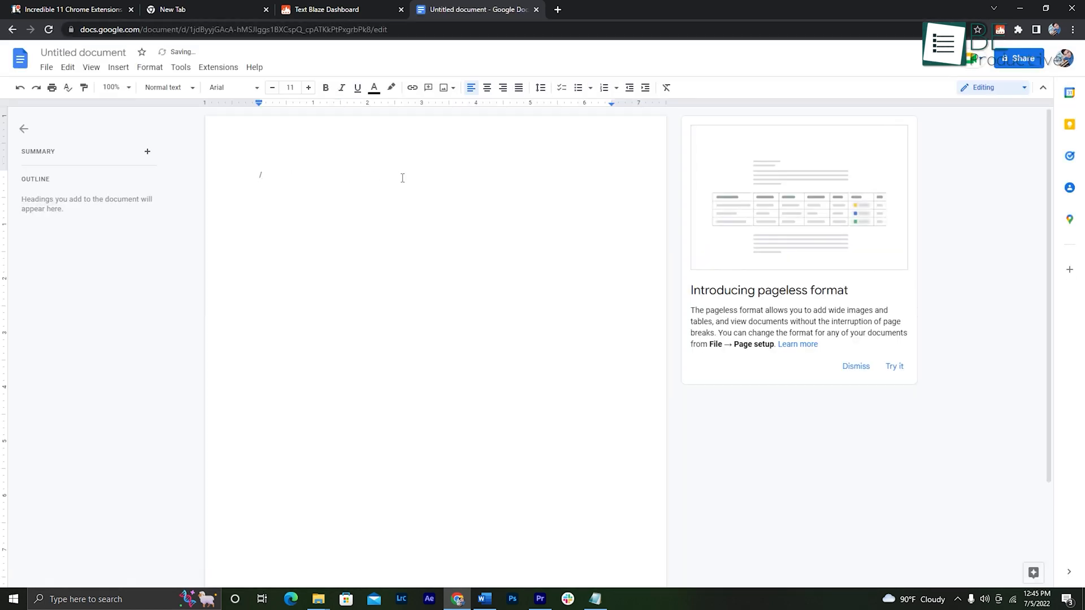
pyautogui.write('reply')
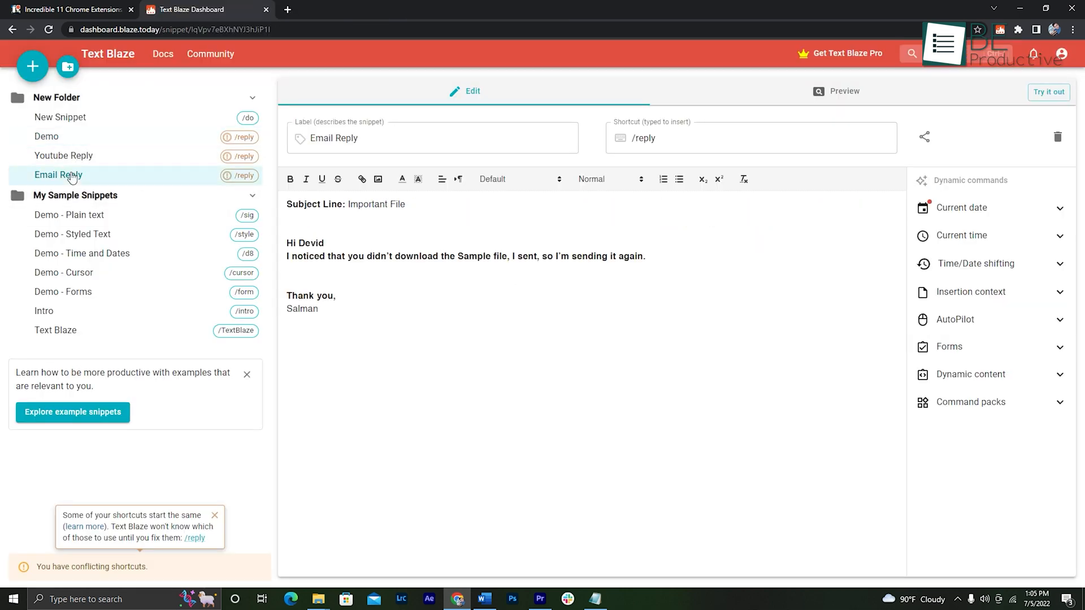
# View the Youtube Reply snippet, then add 'When Done.' to the Demo snippet.
pyautogui.click(64, 156)
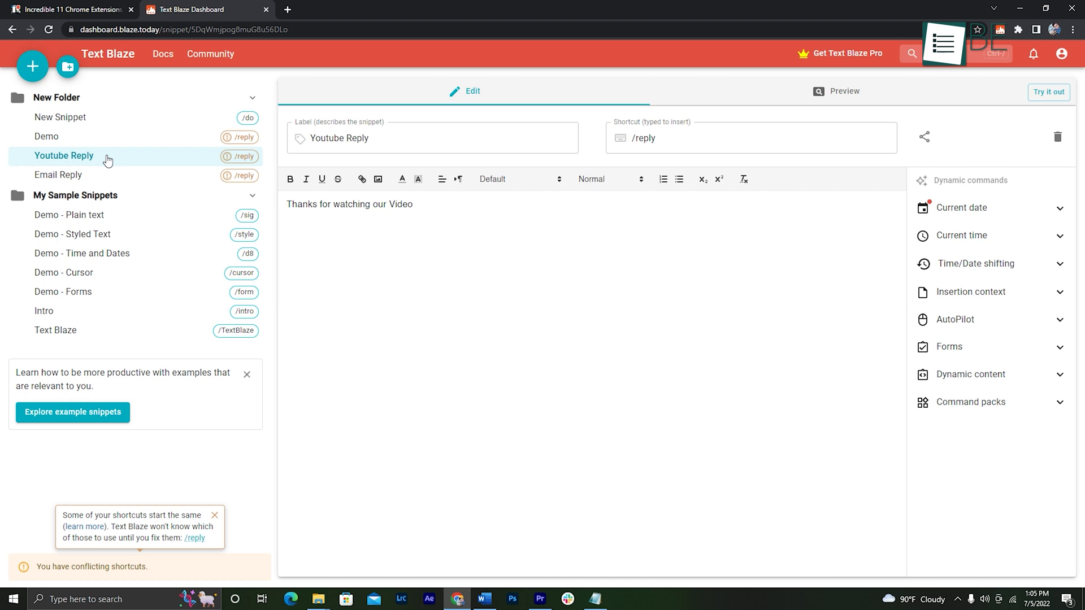
pyautogui.click(47, 136)
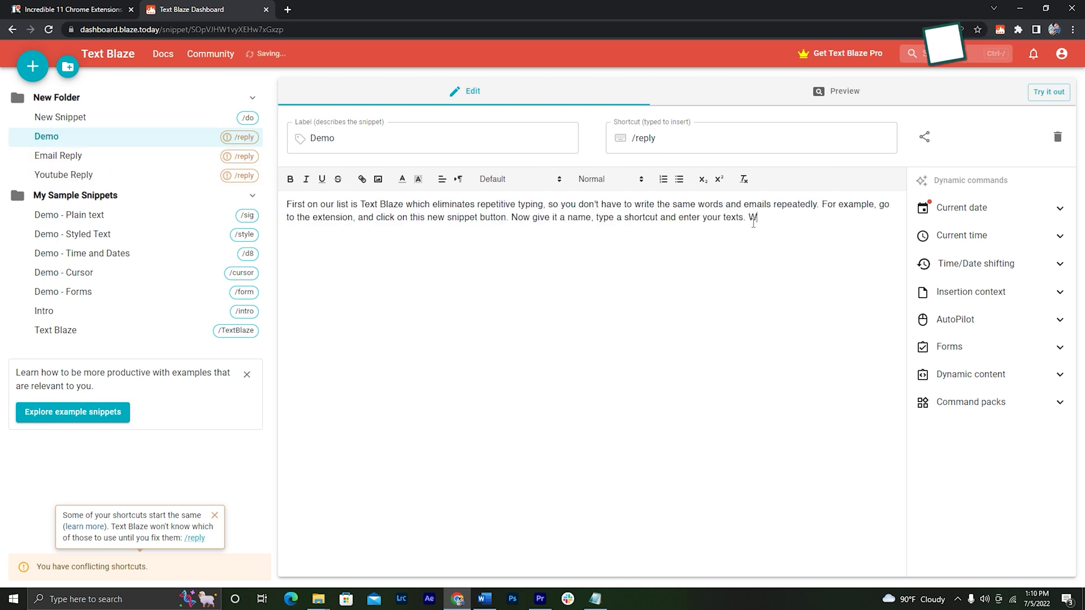
pyautogui.write('When Done.')
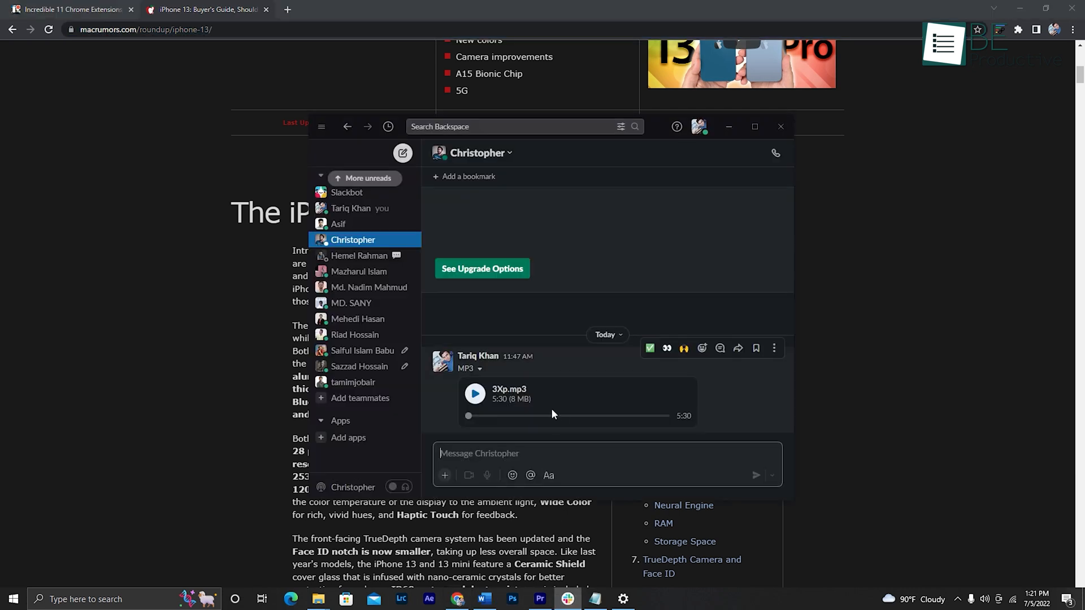
# Load the MacRumors iPhone 13 roundup URL in the address bar.
pyautogui.write('https://www.macrumors.com/roundup/iphone-13/')
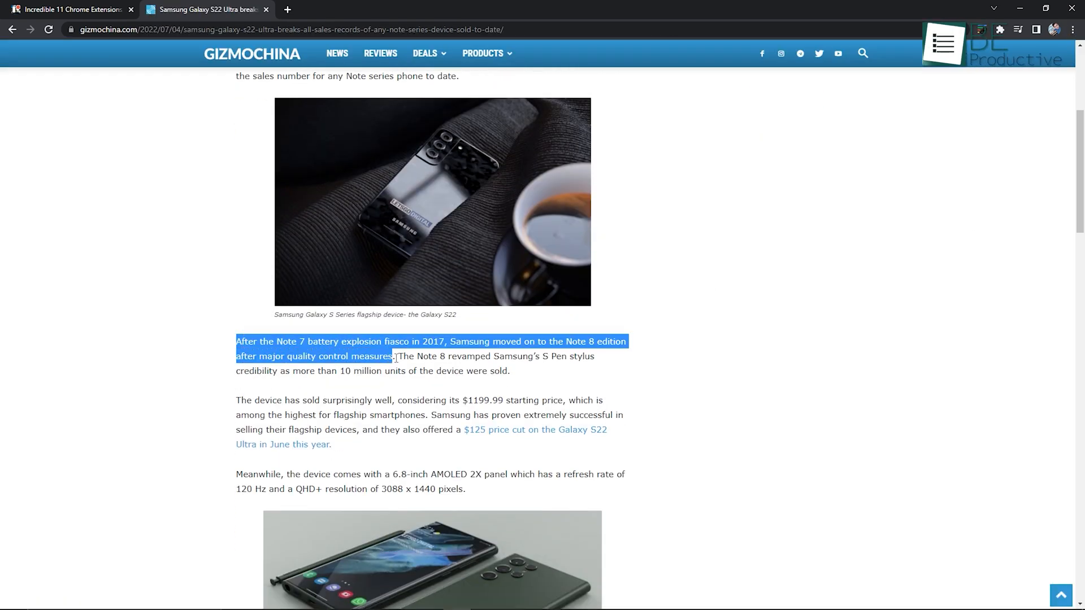
pyautogui.click(981, 30)
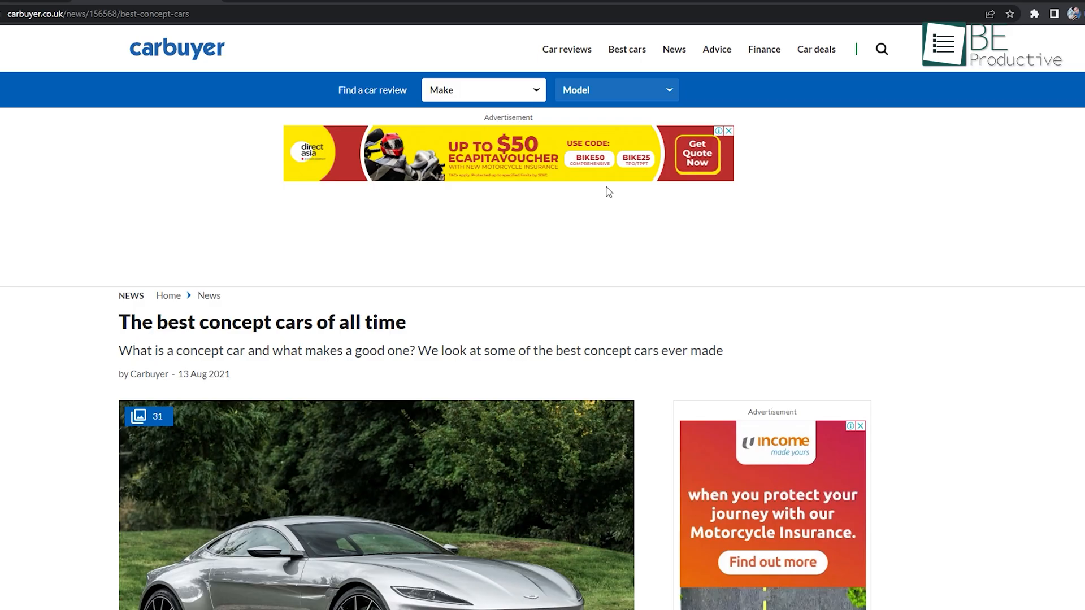
# Enable uBlock Origin blocking on the Carbuyer concept-cars page and scroll through the empty ad spaces.
pyautogui.click(1014, 14)
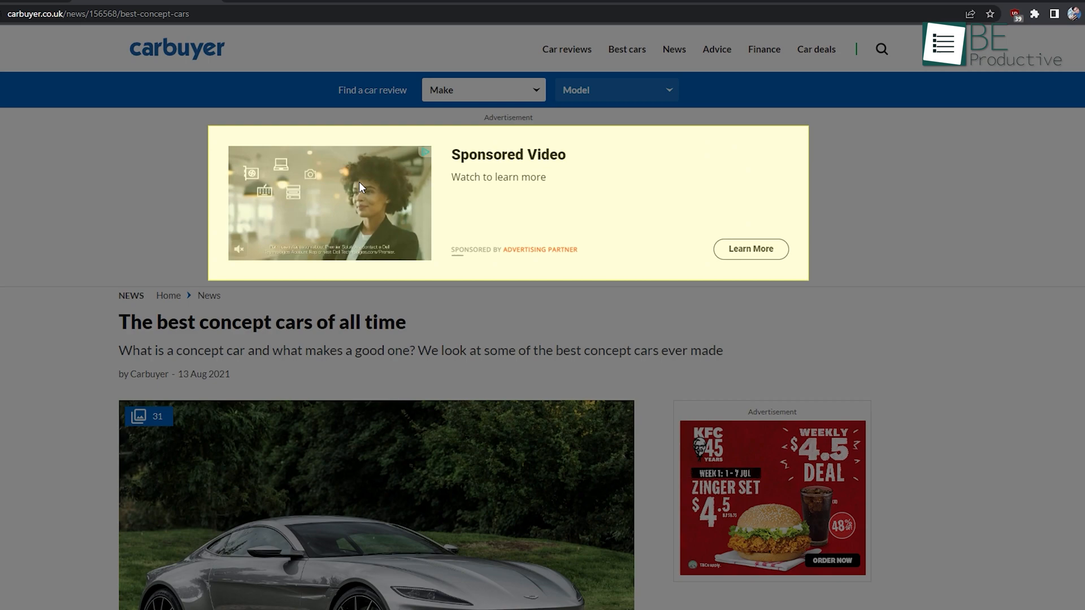
pyautogui.click(1002, 13)
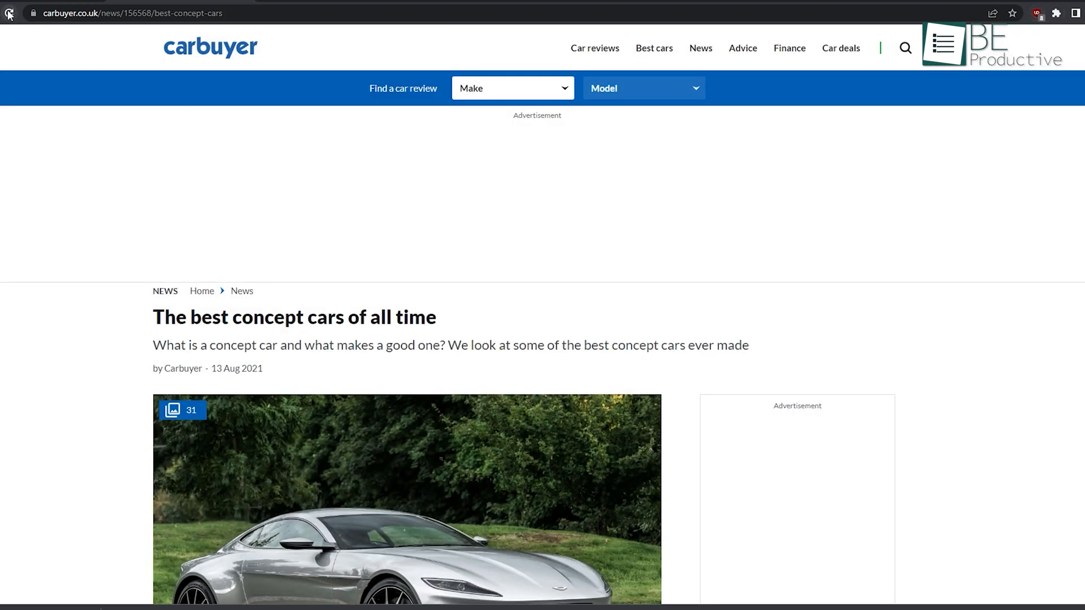
pyautogui.scroll(-3)
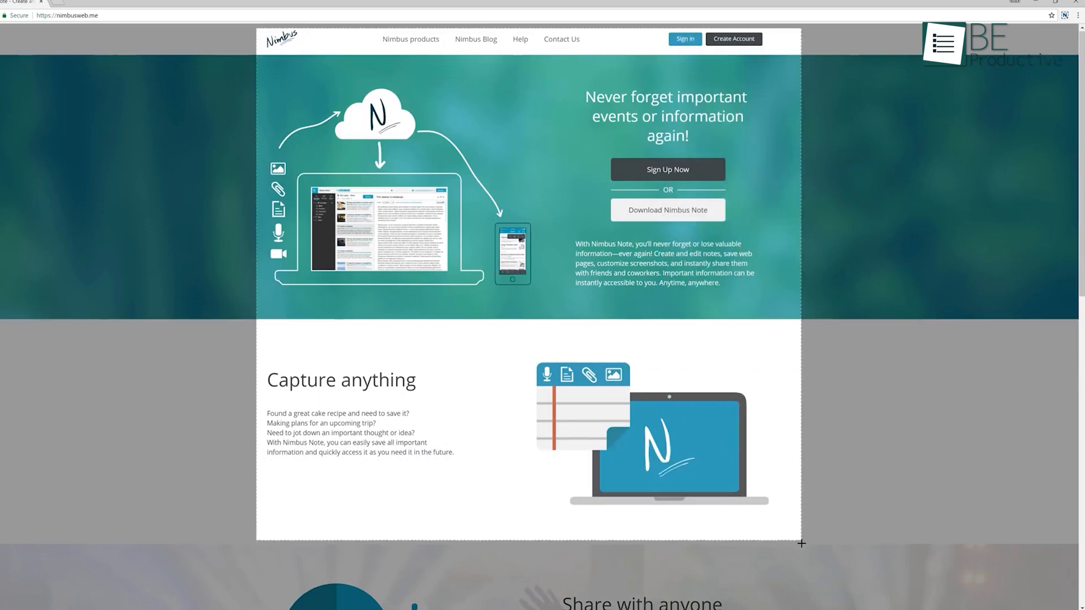
# Browse the entire-screen and window sharing options, then dismiss the screen-sharing request.
pyautogui.scroll(-3)
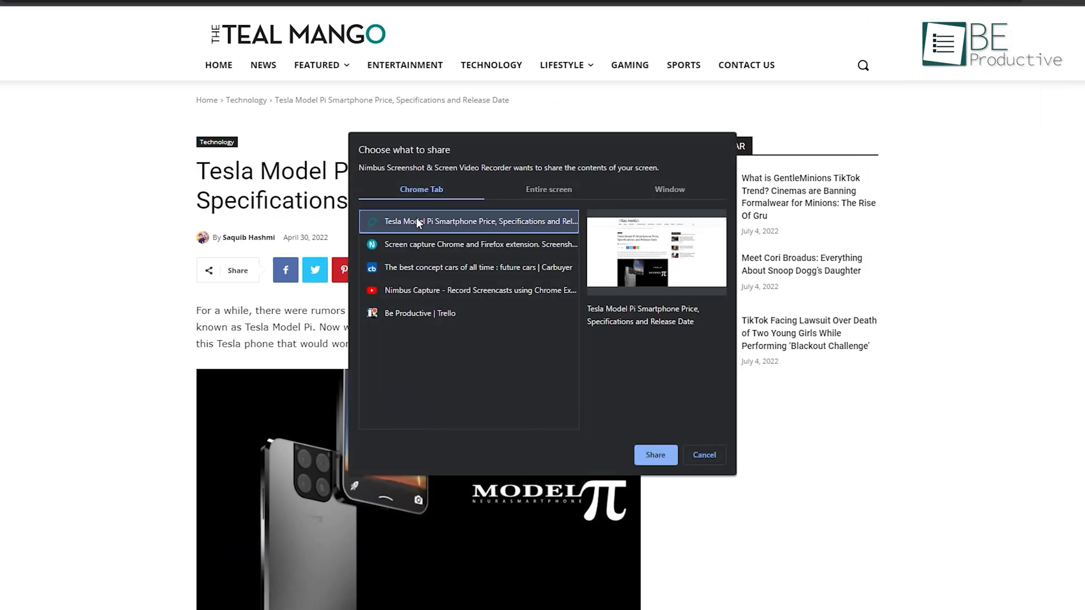
pyautogui.click(548, 190)
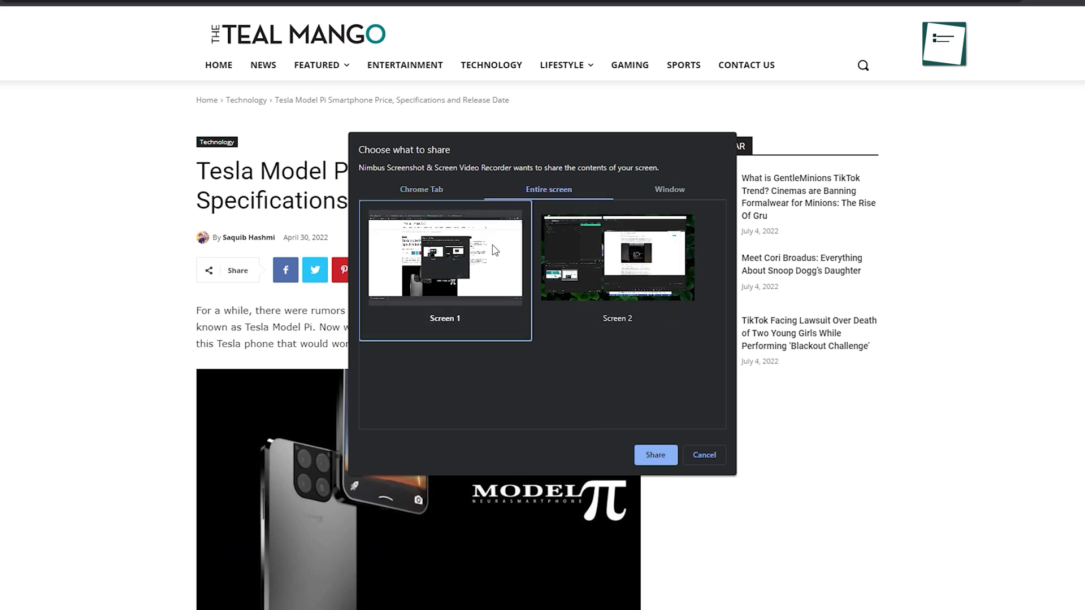
pyautogui.click(668, 190)
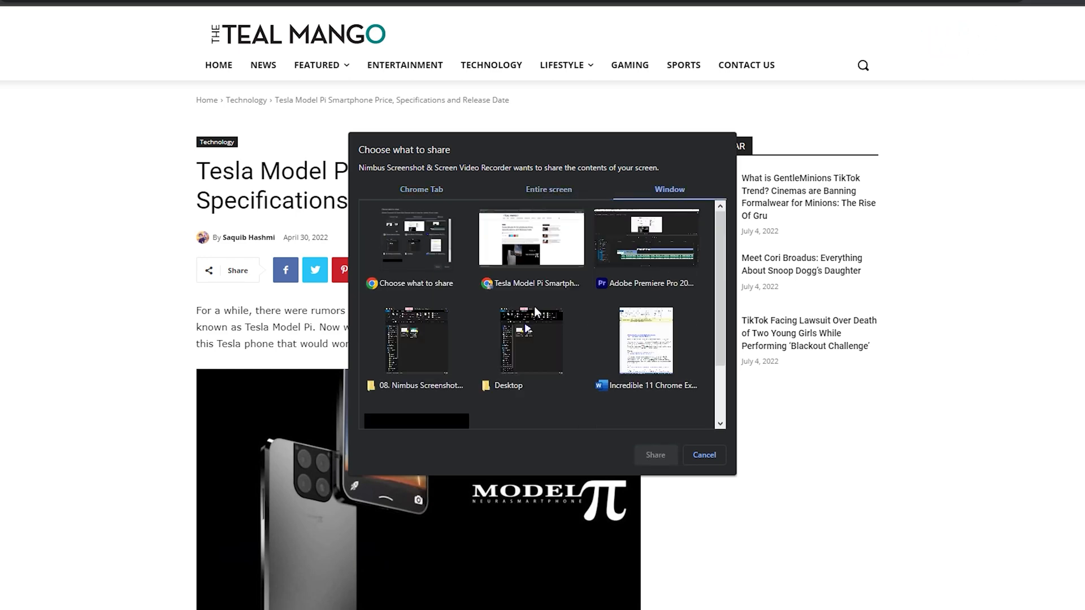
pyautogui.click(703, 456)
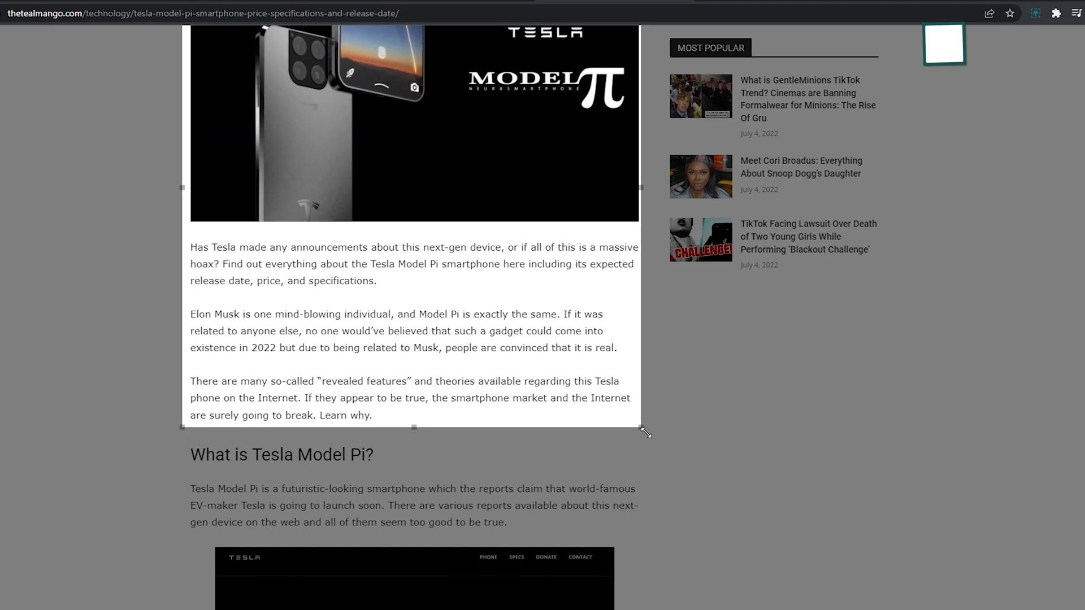
# Save the captured article image as PNG and enable Nimbus webcam recording.
pyautogui.scroll(-3)
pyautogui.write('SSS')
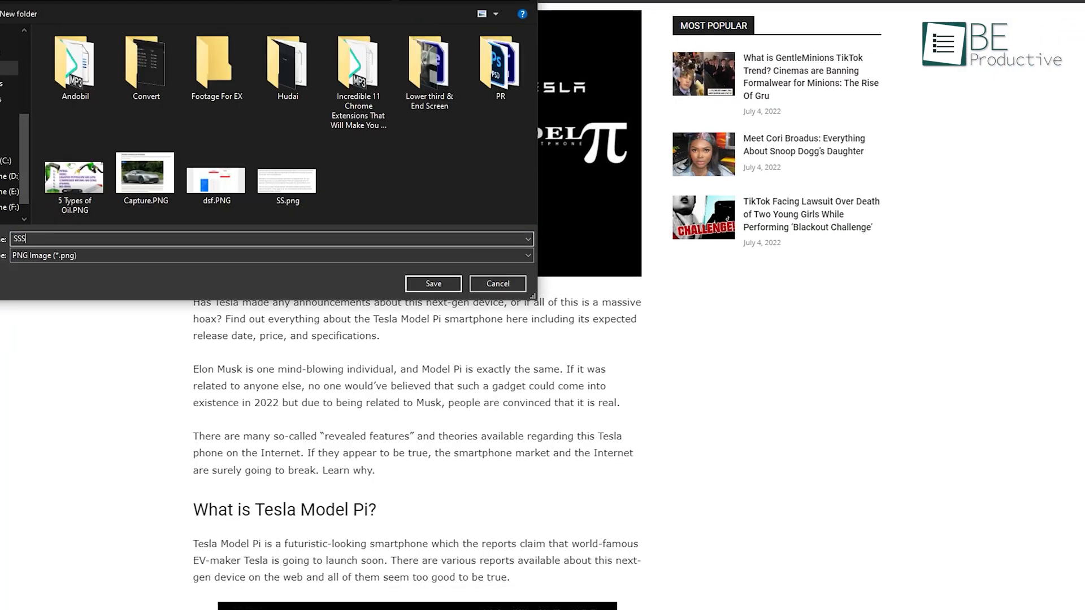
pyautogui.click(960, 289)
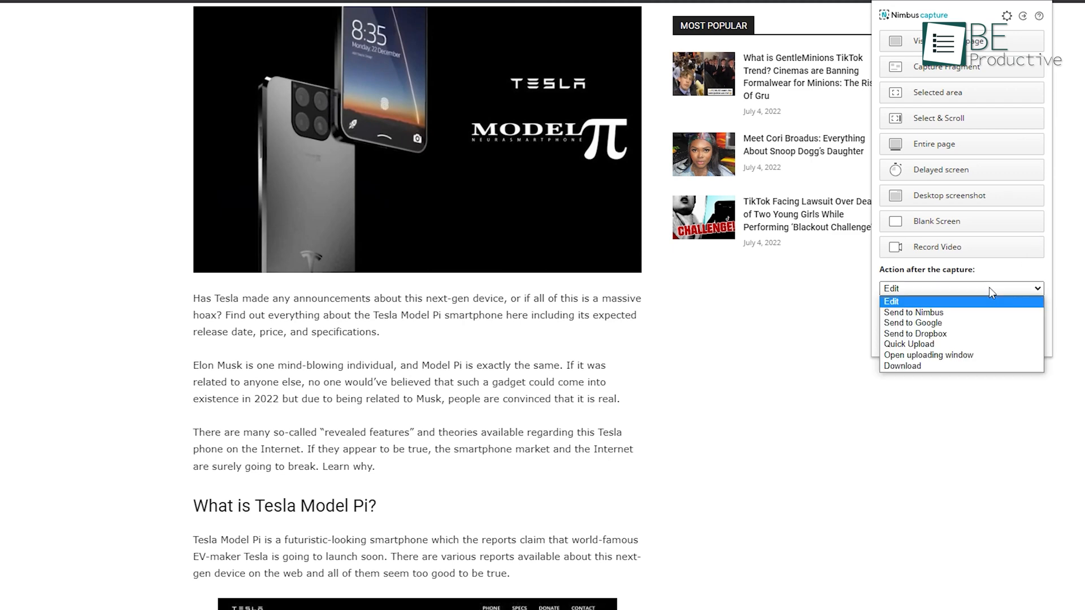
pyautogui.click(902, 366)
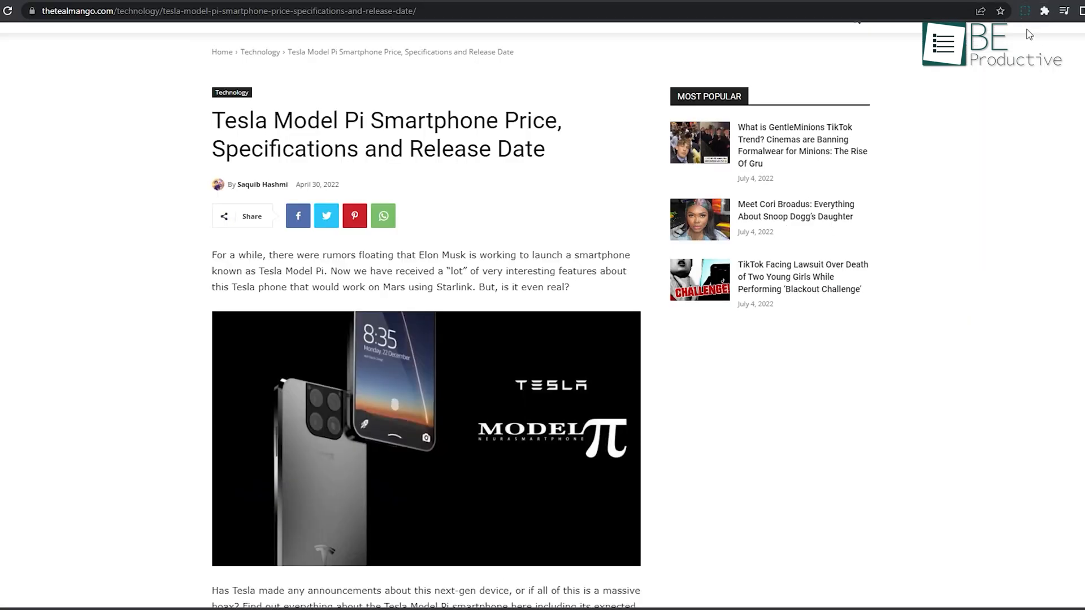
pyautogui.click(1024, 10)
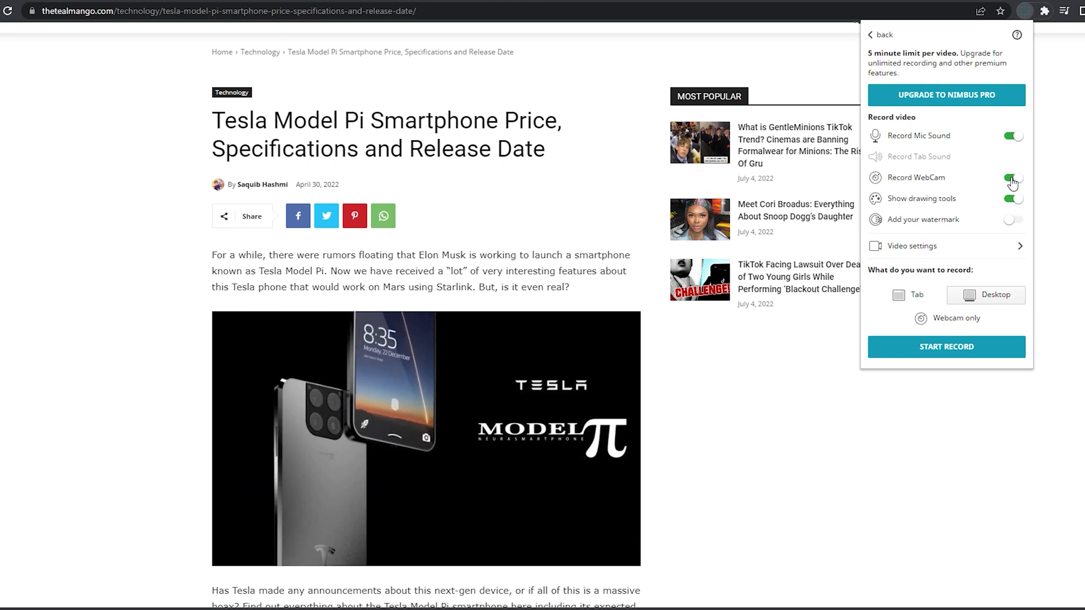
pyautogui.click(913, 246)
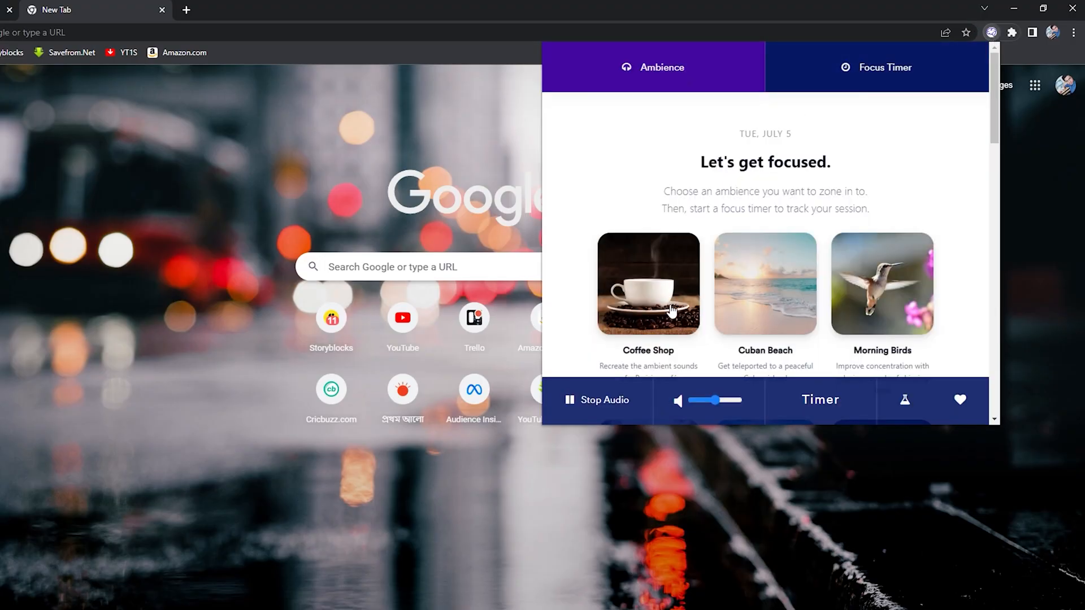
# Play the Coffee Shop ambience from the focus extension's Ambience tab.
pyautogui.click(647, 283)
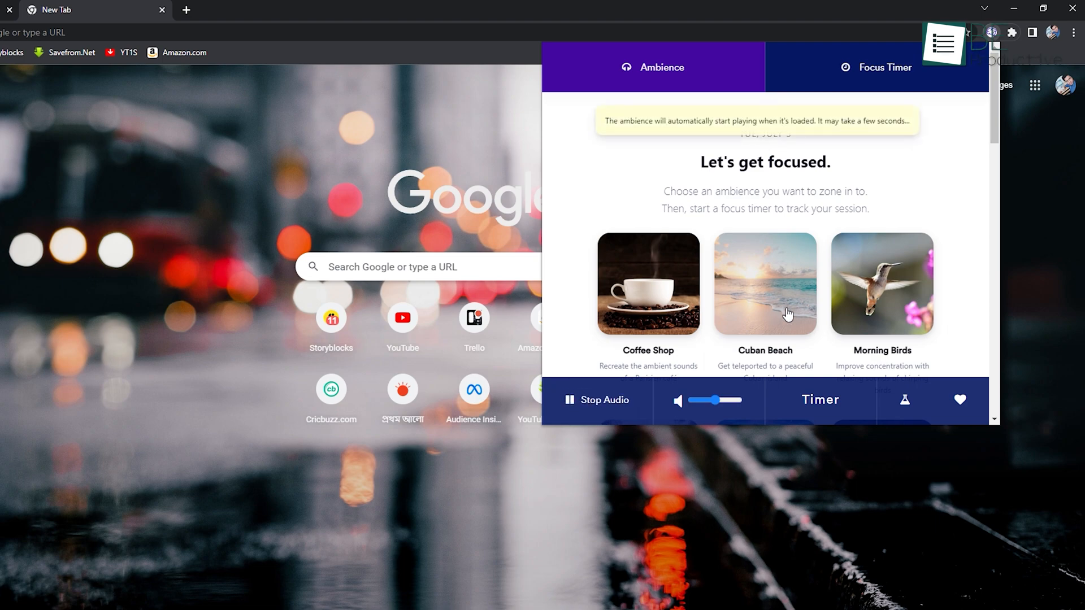
pyautogui.scroll(-3)
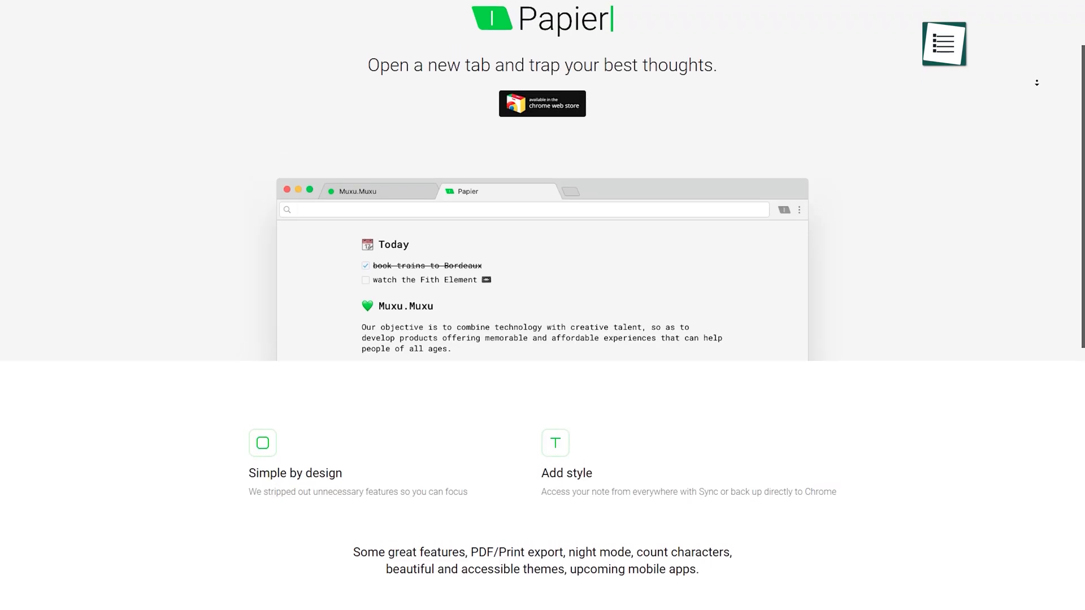
# Type the Papier note, starting 'Allows you to creat', and open a new tab.
pyautogui.scroll(-3)
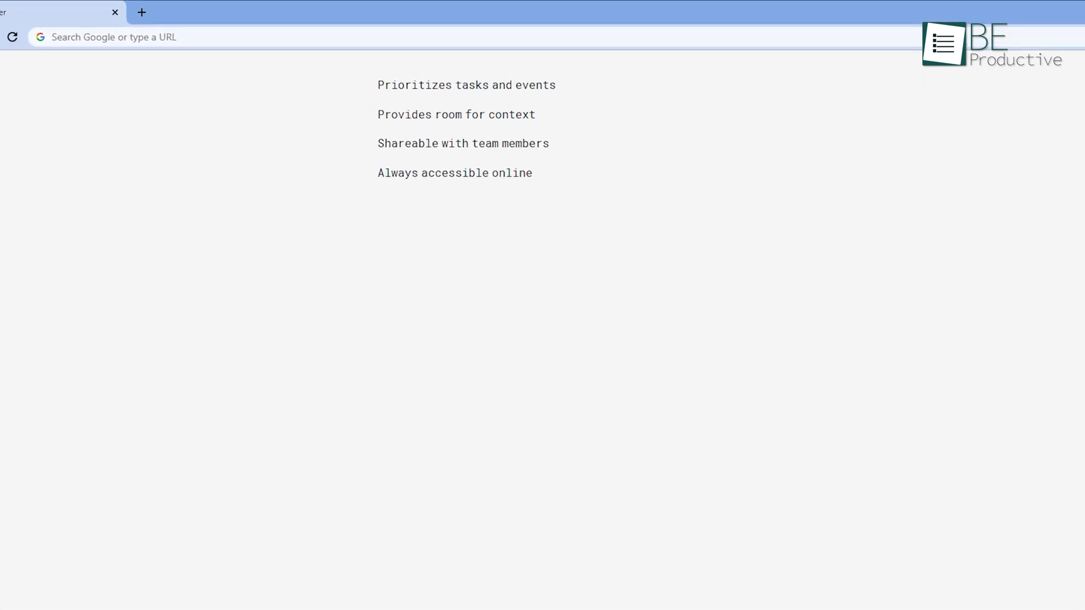
pyautogui.write('Allows you to creat')
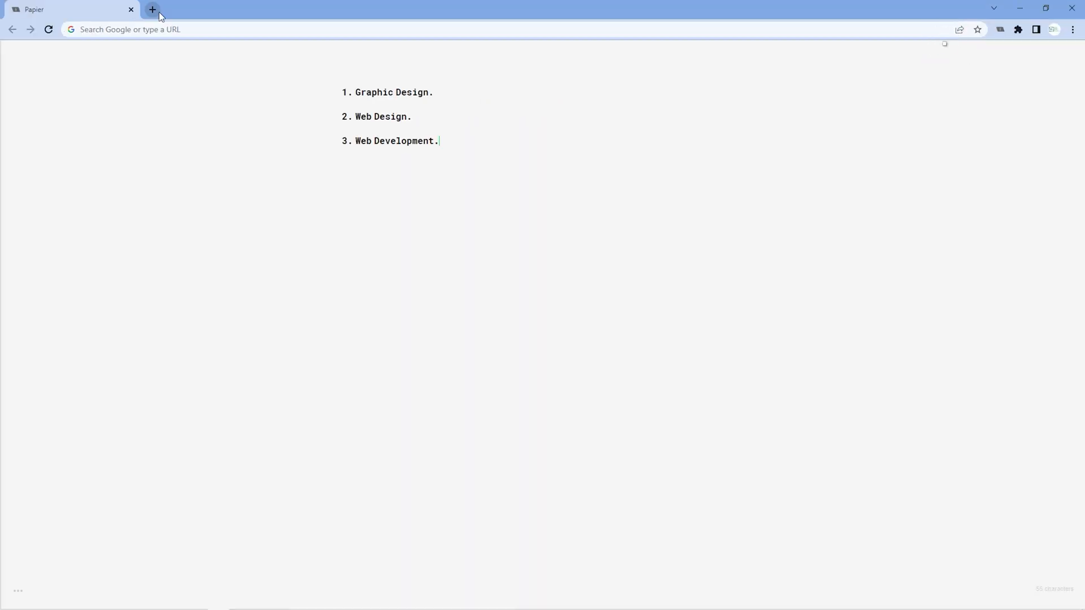
pyautogui.click(152, 9)
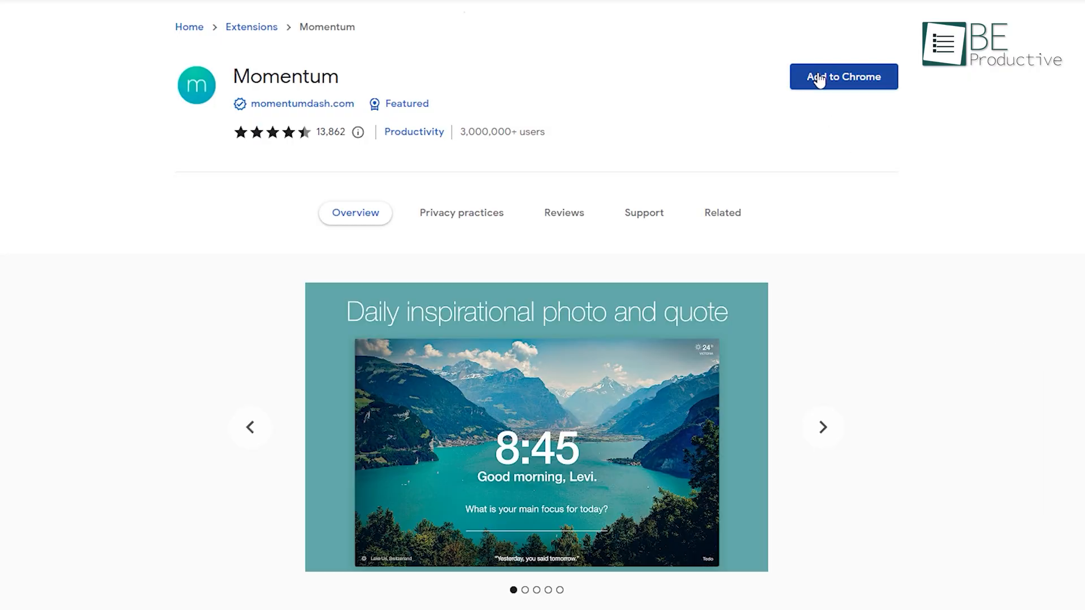
# Install Momentum from the Chrome Web Store and start a new link in Links.
pyautogui.click(843, 76)
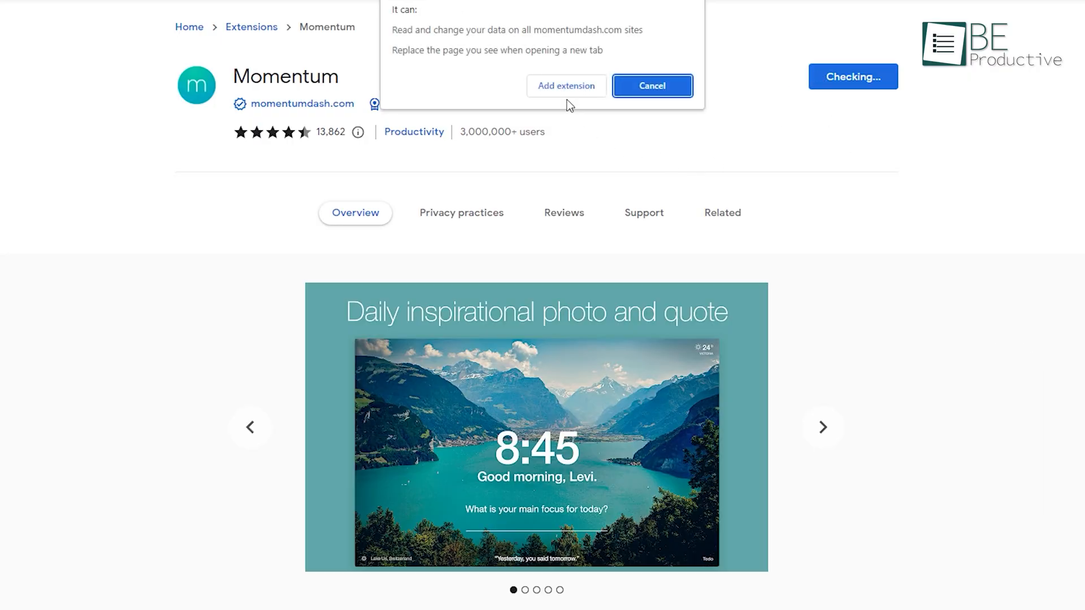
pyautogui.click(565, 86)
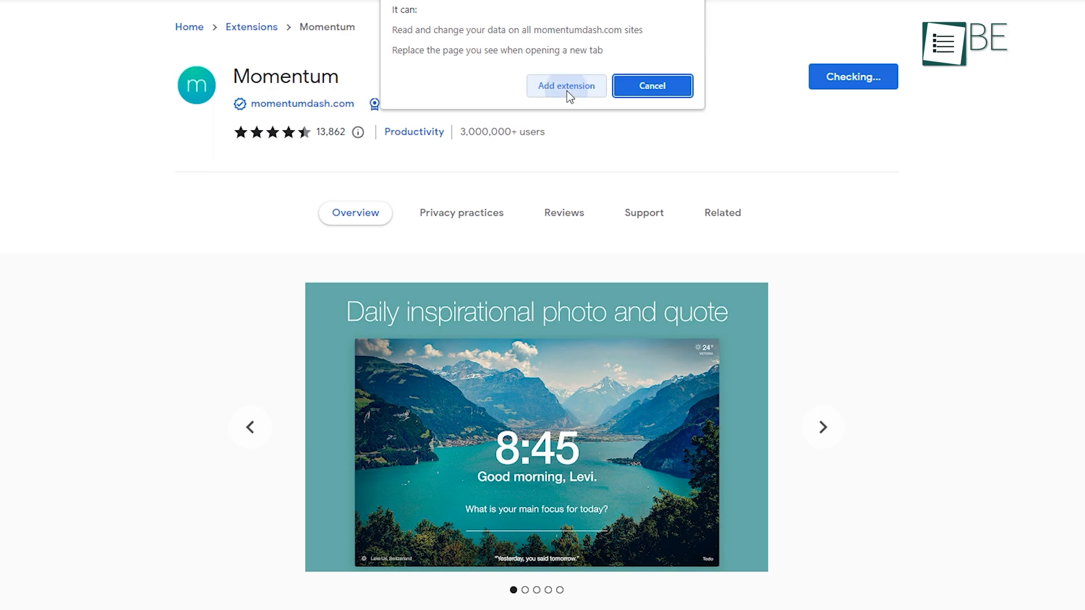
pyautogui.click(565, 85)
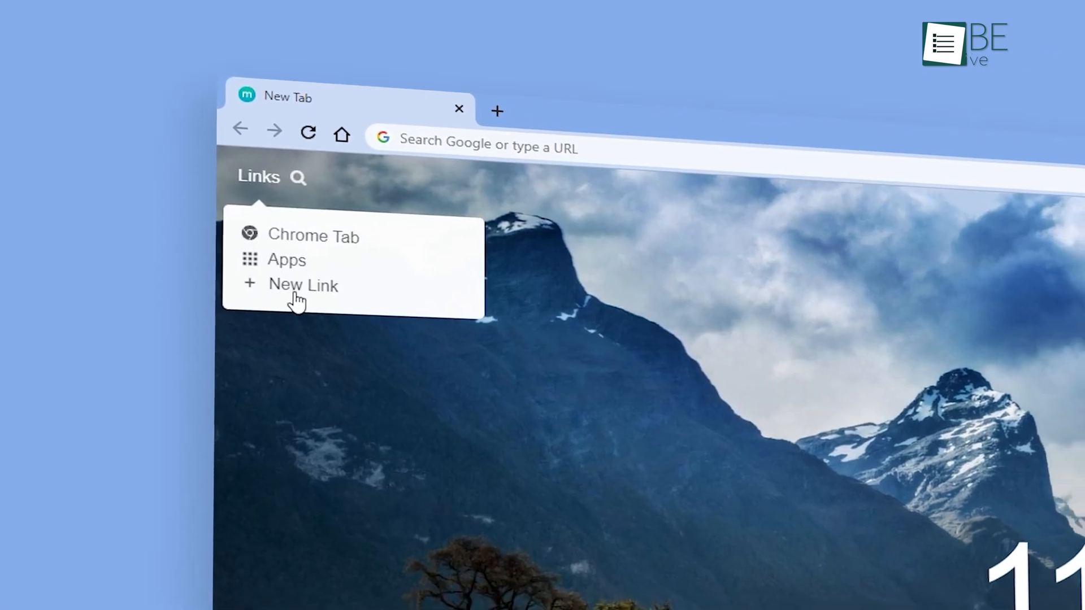
pyautogui.click(303, 284)
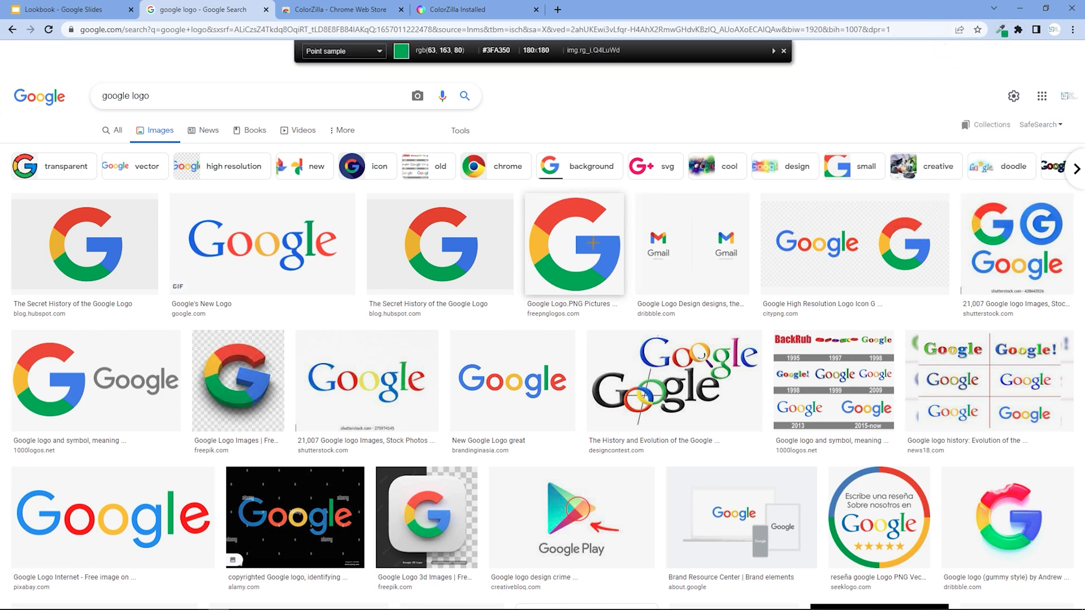
# Sample green #3FA350 from the Google logo image with ColorZilla's eyedropper.
pyautogui.click(592, 243)
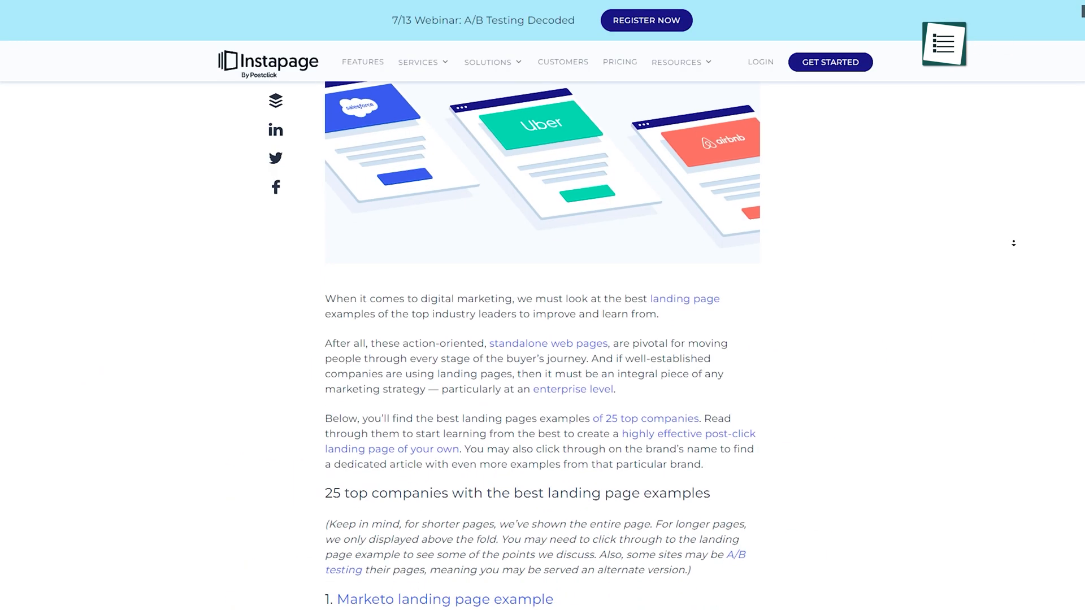
# Scroll down through the Instapage landing page examples article.
pyautogui.scroll(-3)
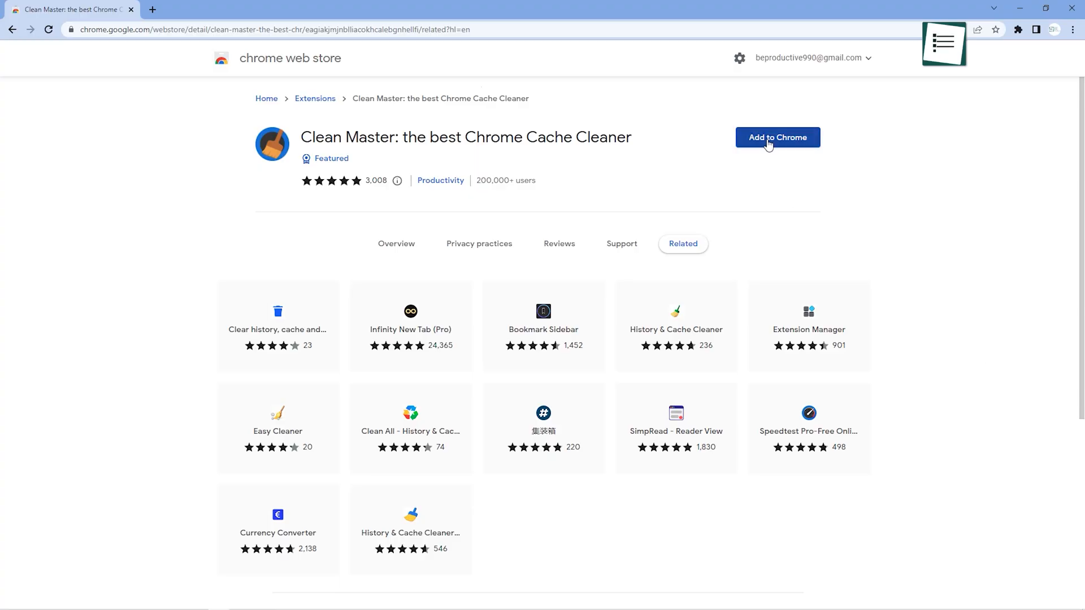
# Install Clean Master and clear browsing data over the Everything time range.
pyautogui.click(777, 137)
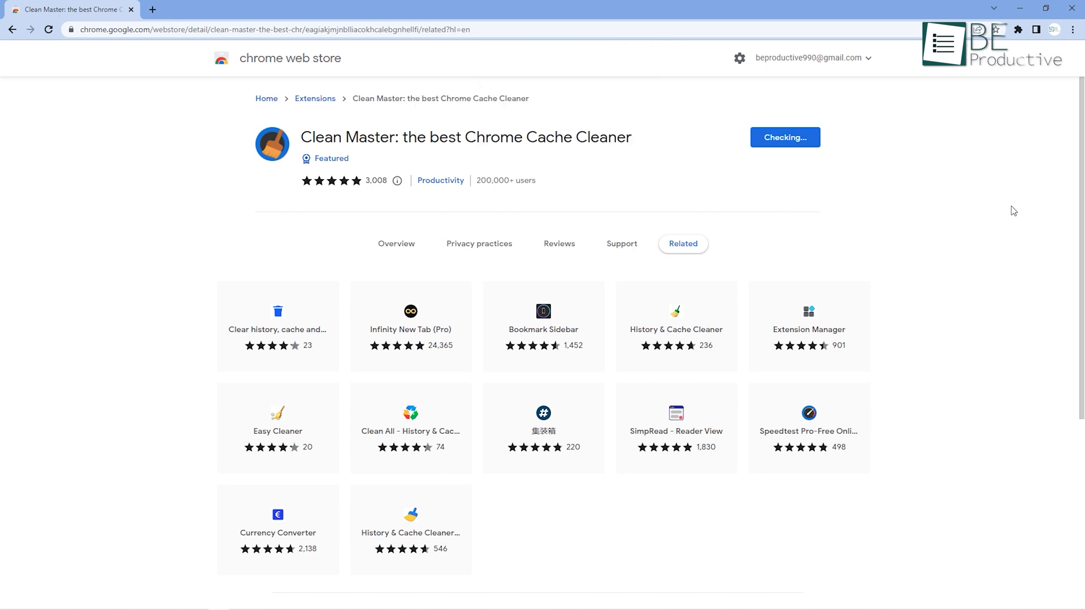
pyautogui.click(886, 77)
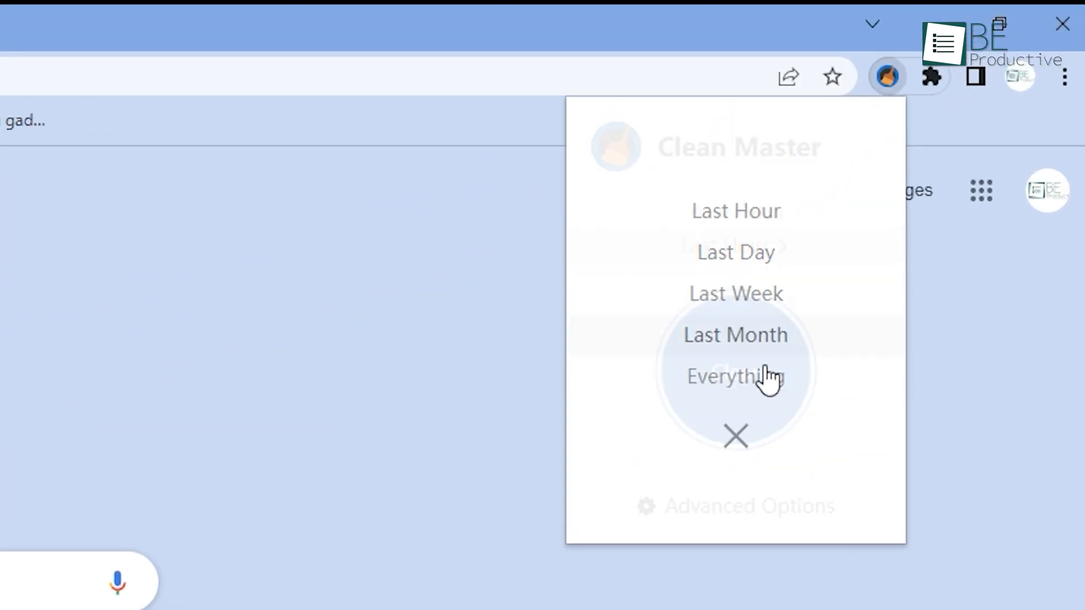
pyautogui.click(733, 376)
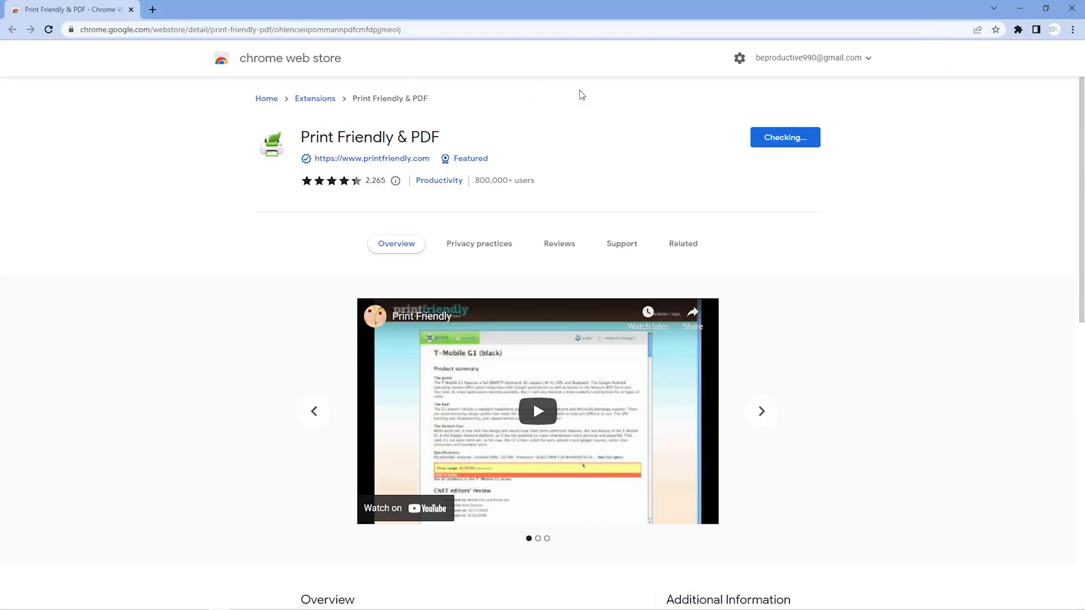
# Install Print Friendly & PDF and render the Google Wikipedia article as a printer-friendly page.
pyautogui.click(784, 137)
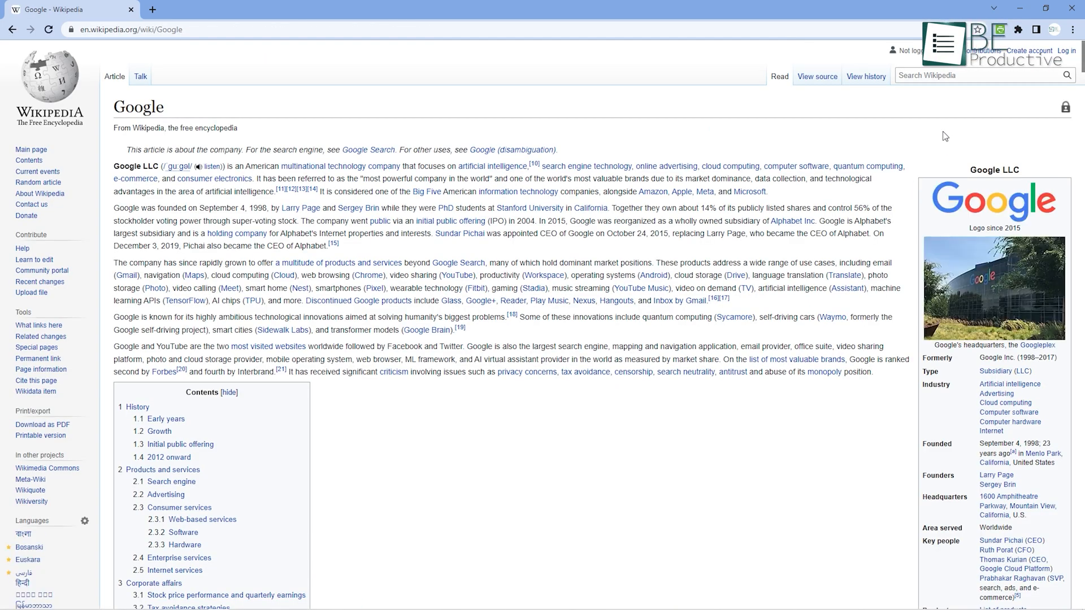
pyautogui.click(1000, 30)
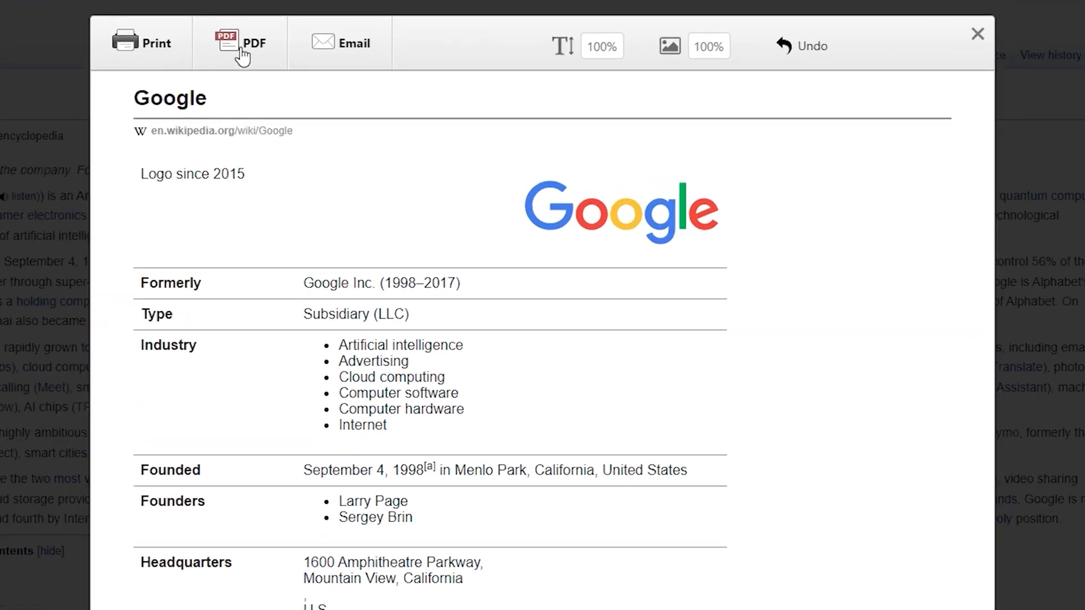
pyautogui.moveTo(342, 52)
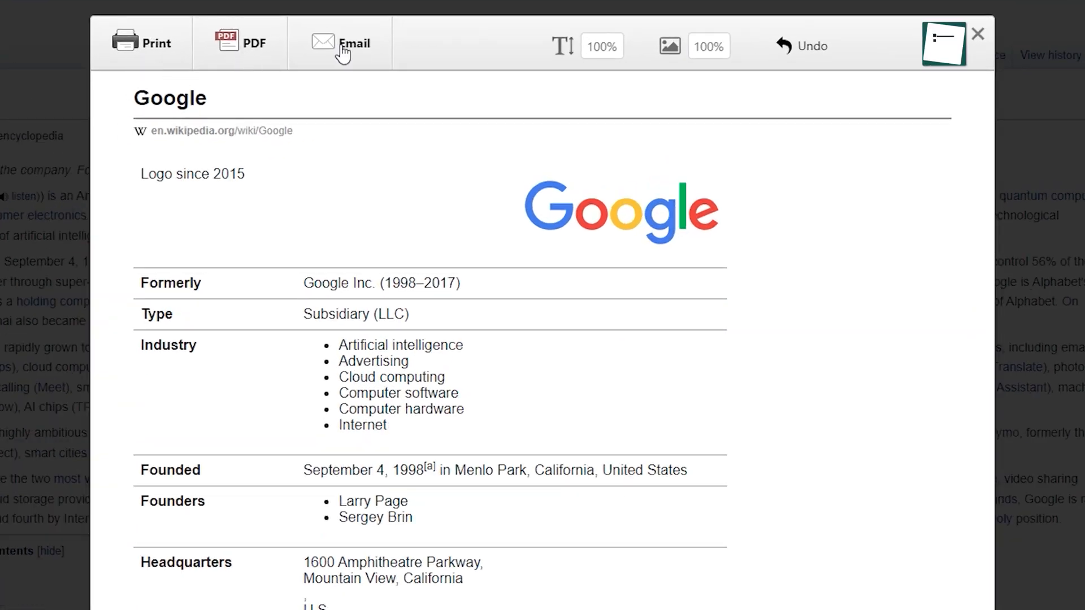